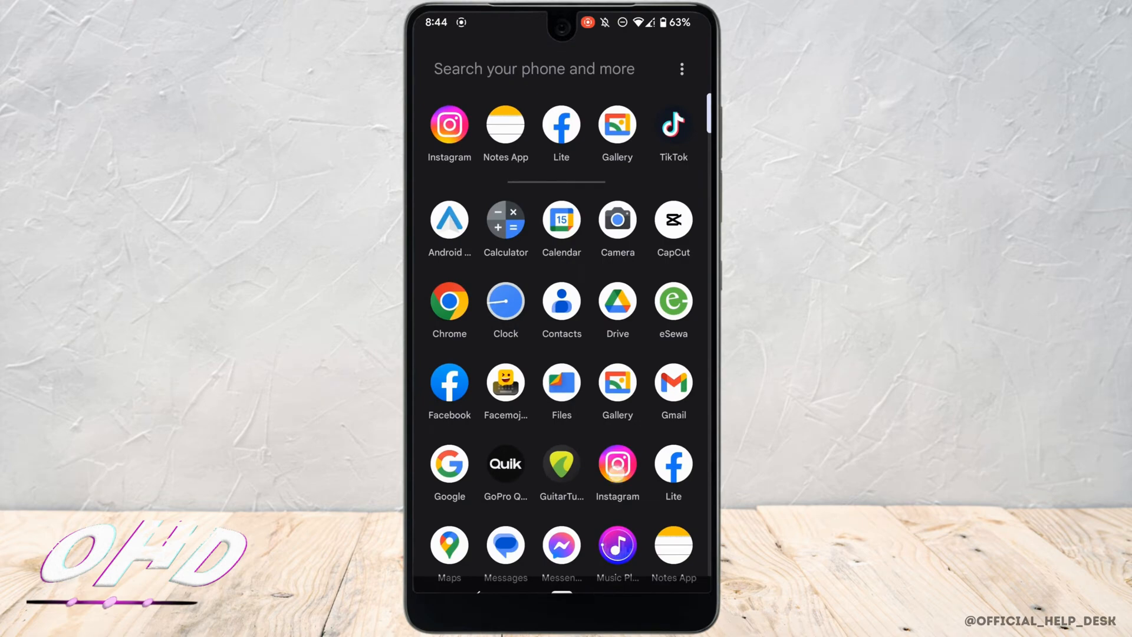
Launch Instagram and go to your own profile page
{"action": "left_click", "coordinate": [447, 125]}
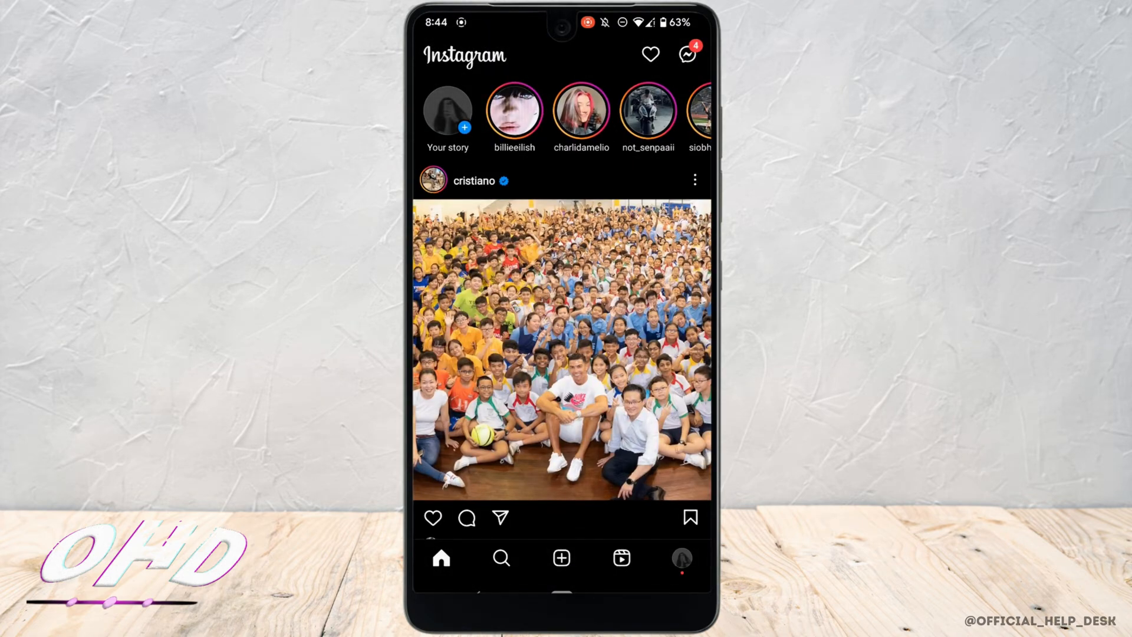
{"action": "left_click", "coordinate": [679, 558]}
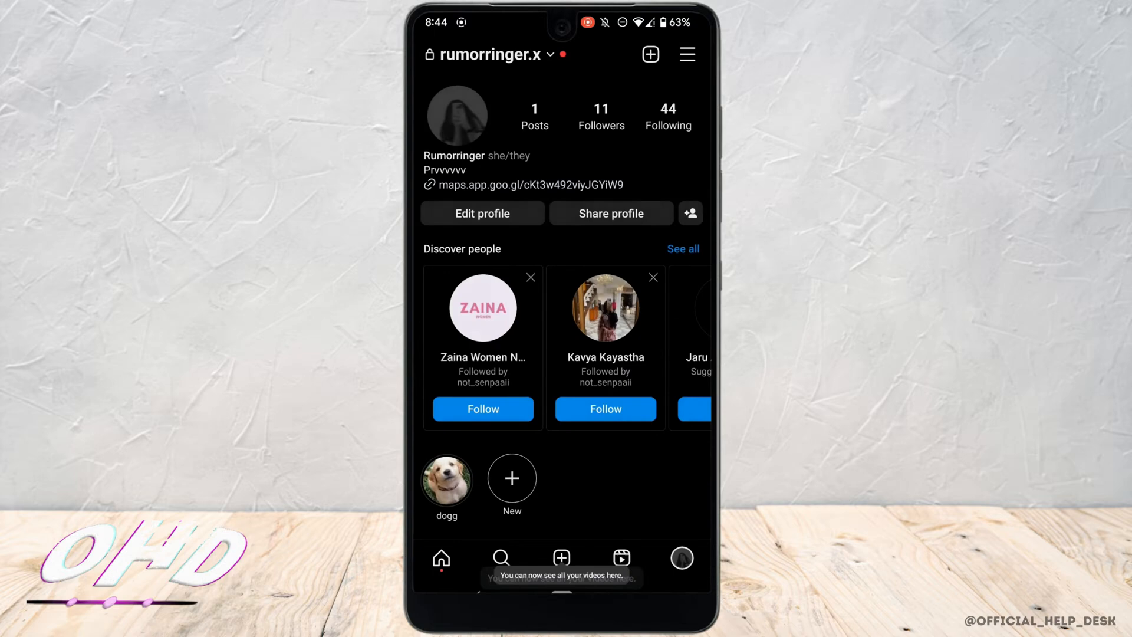
From the account settings menu, begin the switch to a professional account
{"action": "left_click", "coordinate": [686, 54]}
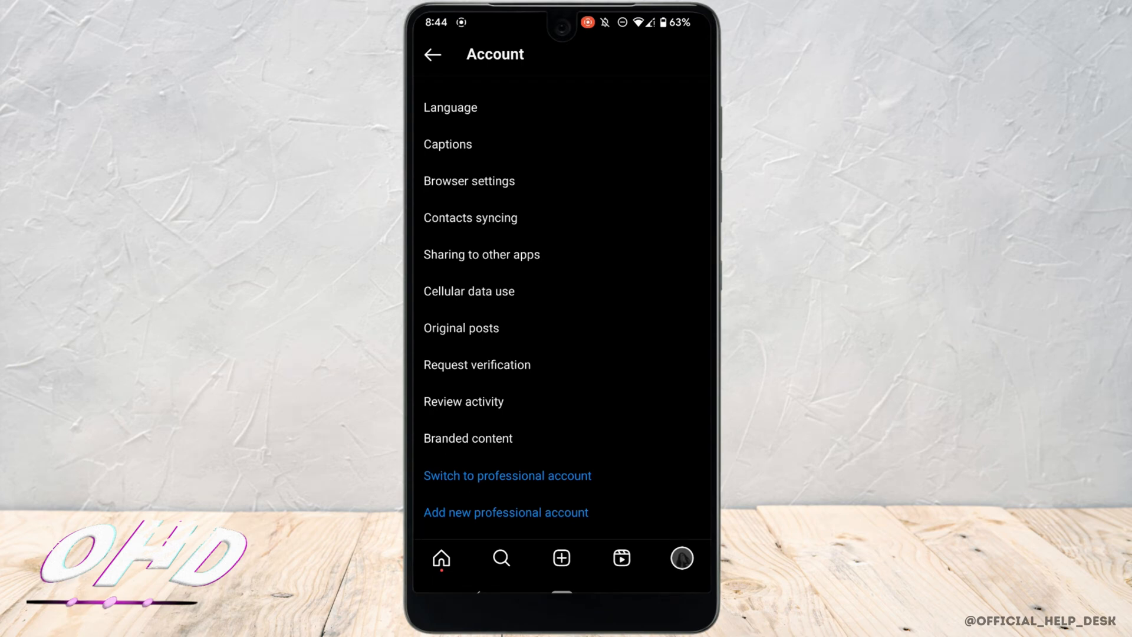
{"action": "left_click", "coordinate": [506, 475]}
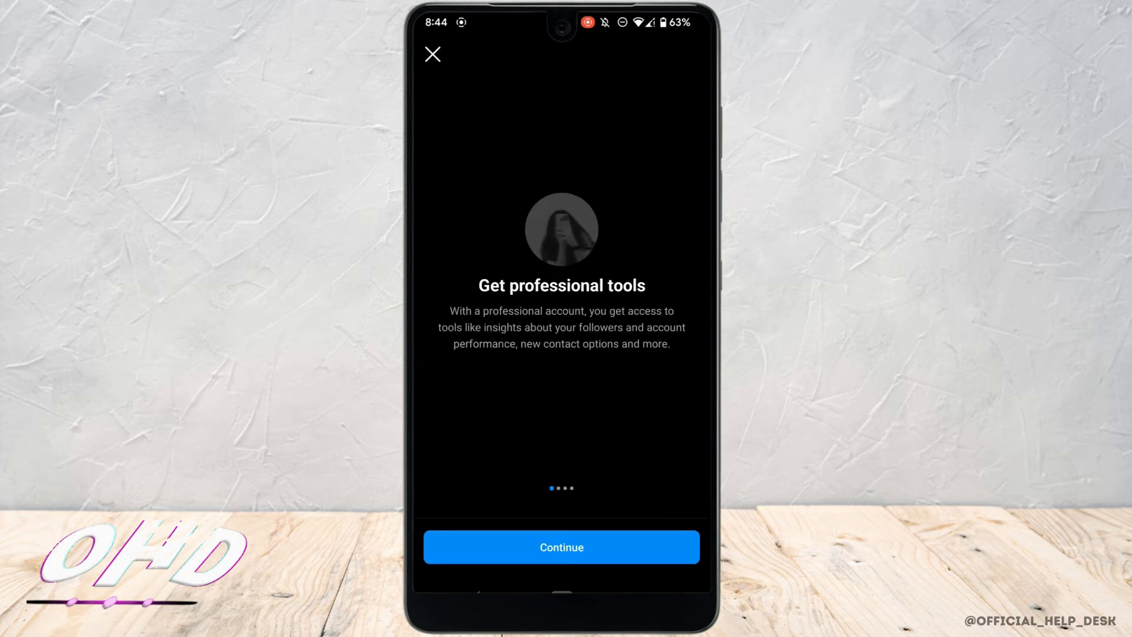
Continue through the intro, choose Artist as category and confirm the public professional profile
{"action": "left_click", "coordinate": [561, 546]}
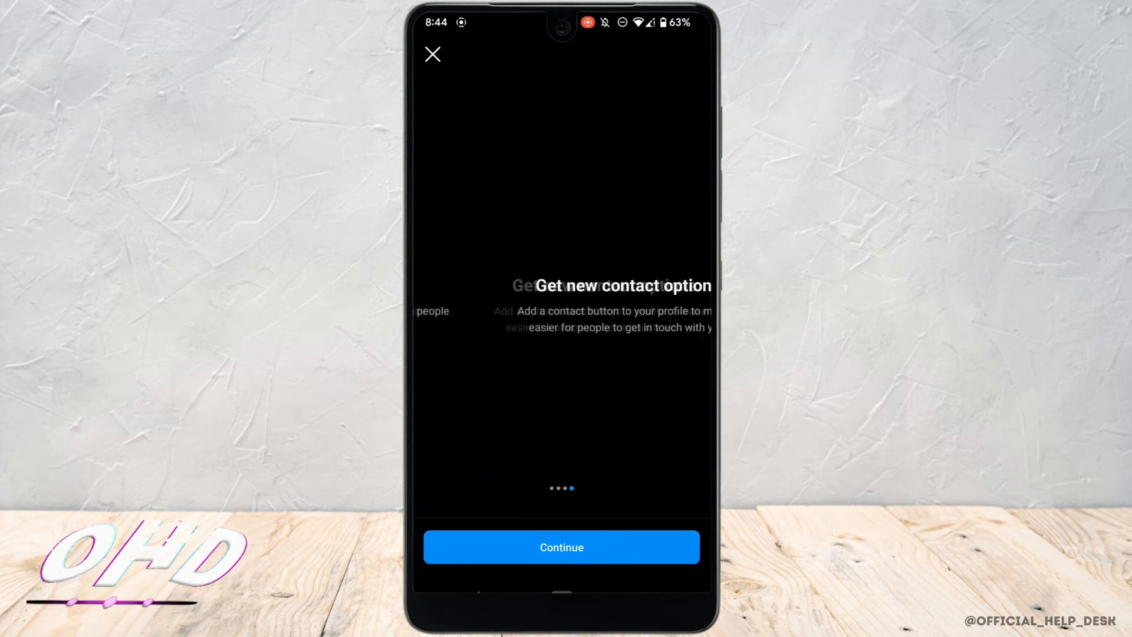
{"action": "left_click", "coordinate": [561, 546]}
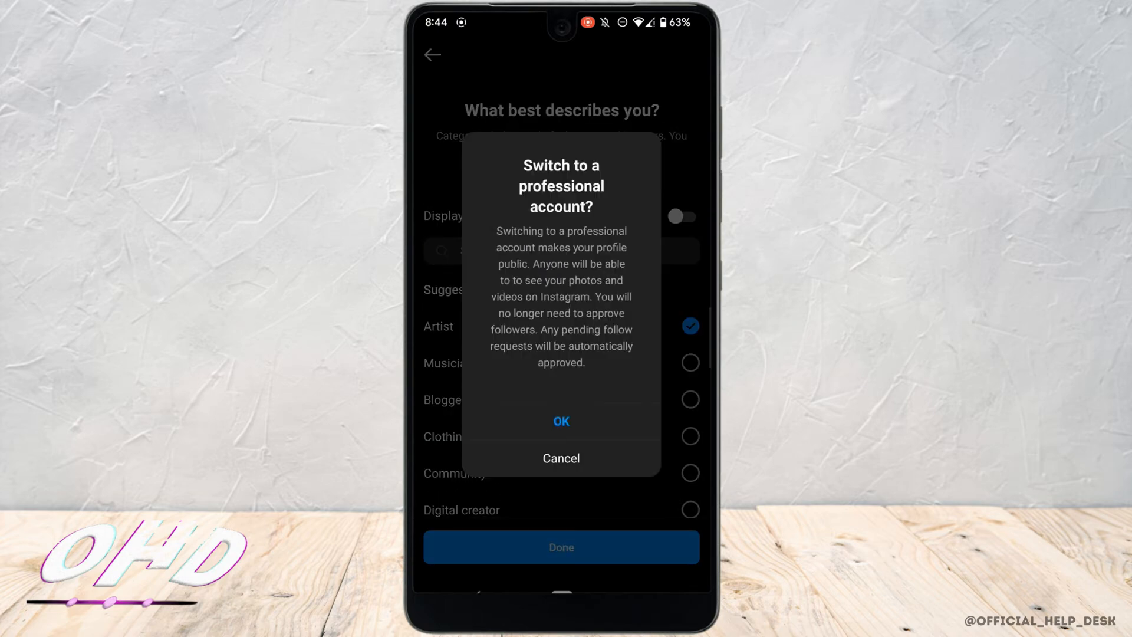
{"action": "left_click", "coordinate": [561, 420]}
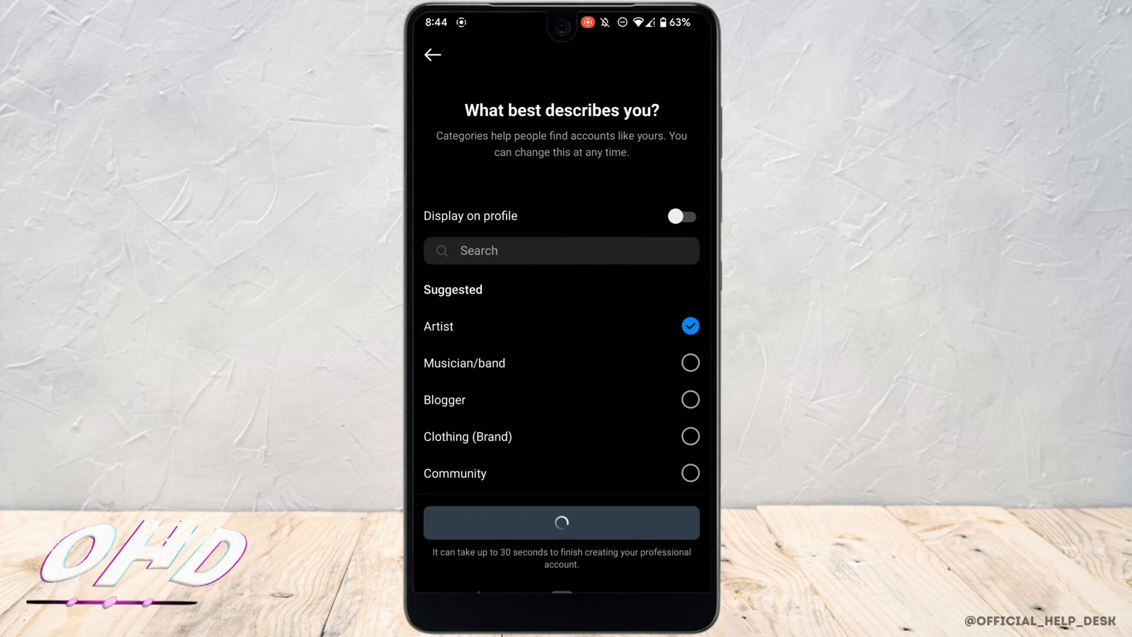
{"action": "left_click", "coordinate": [561, 522]}
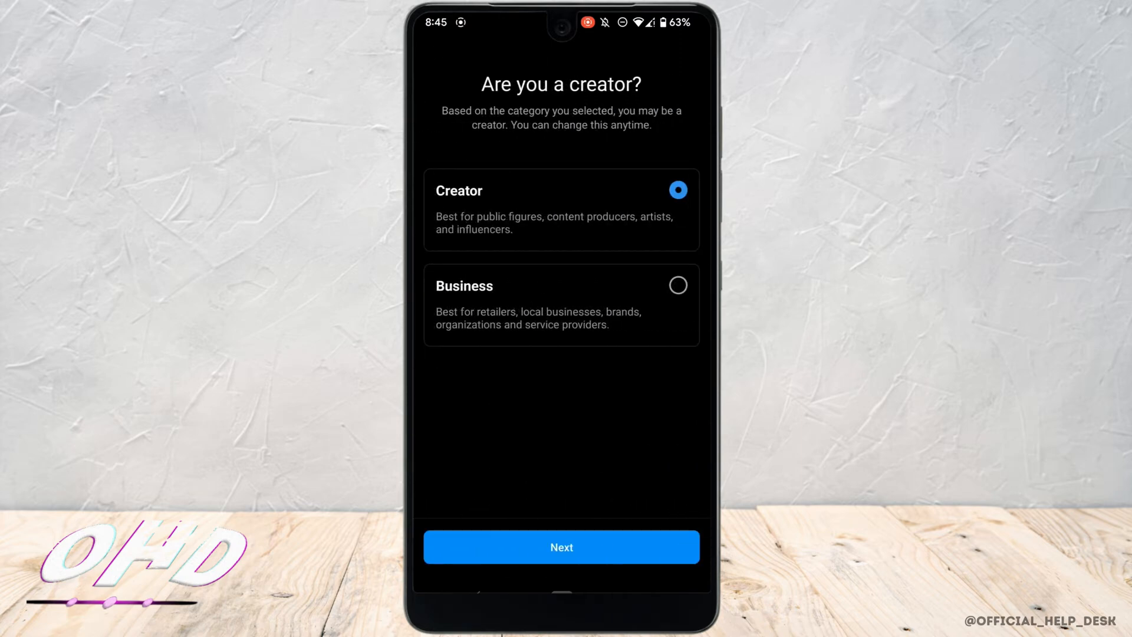
Choose Business as the account type, finish setup and reach the profile editor
{"action": "left_click", "coordinate": [676, 285]}
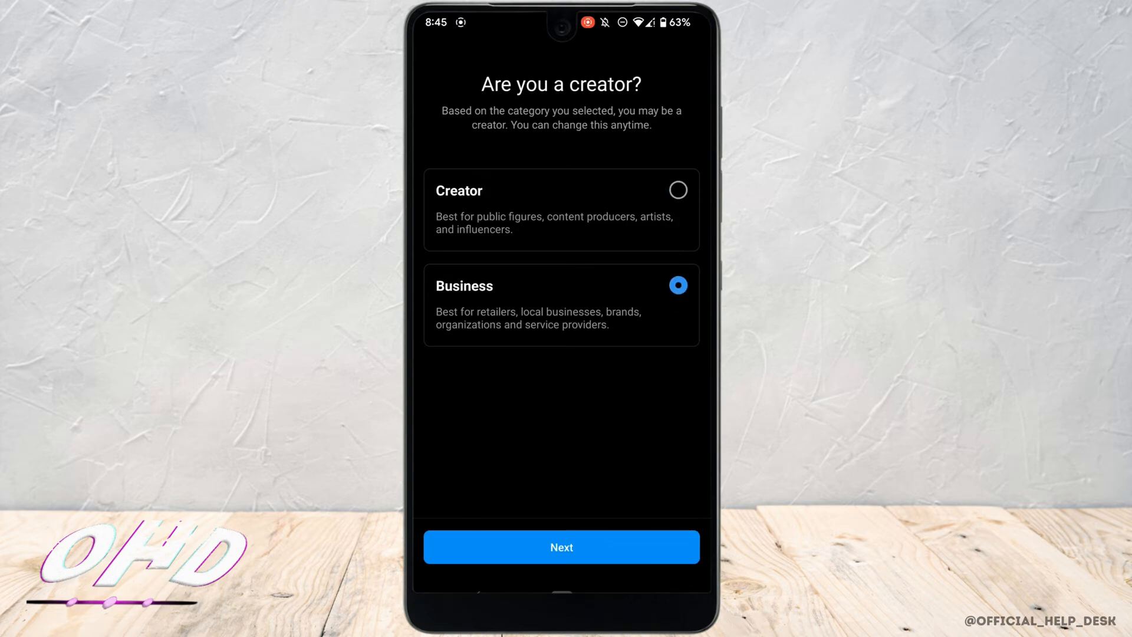
{"action": "left_click", "coordinate": [561, 546]}
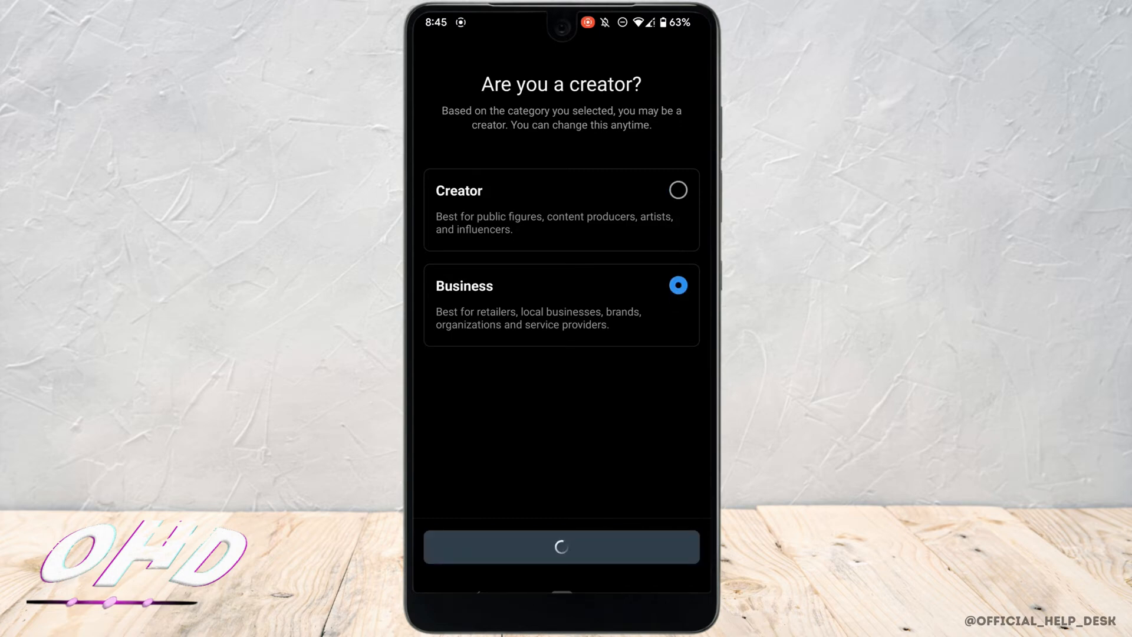
{"action": "left_click", "coordinate": [560, 546]}
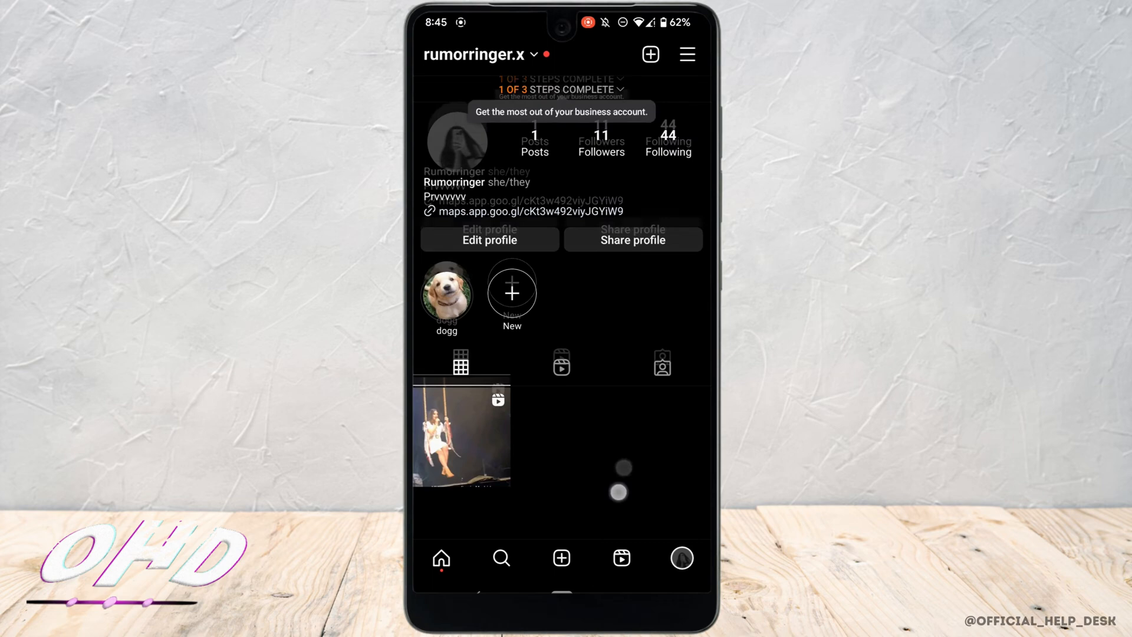
{"action": "left_click", "coordinate": [488, 240]}
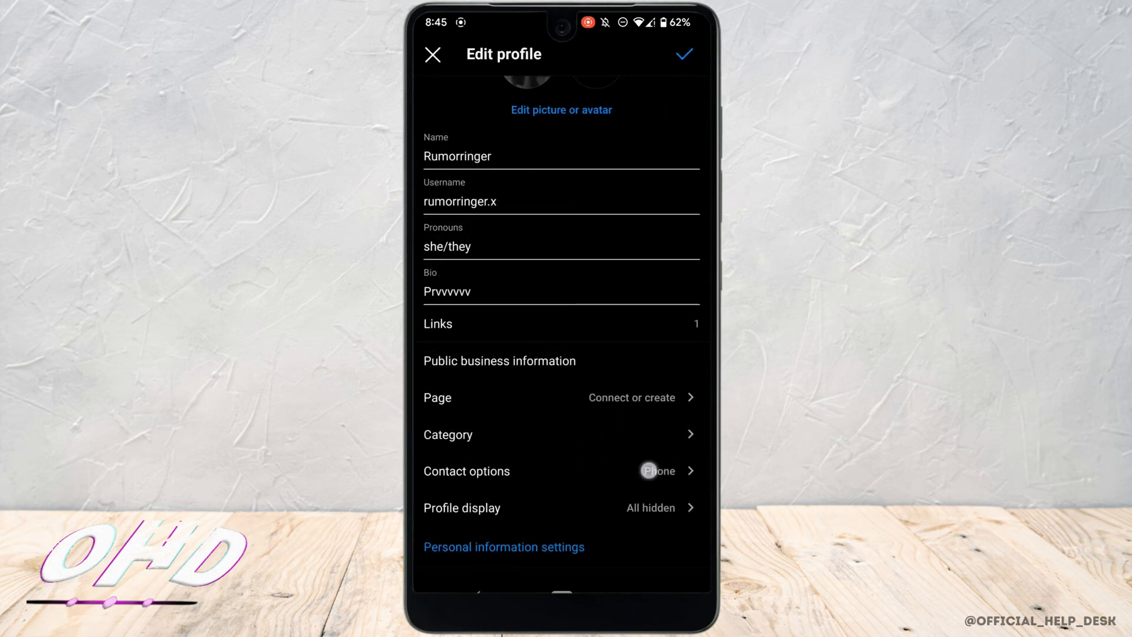
Bring up the business address Location form from the profile's contact options
{"action": "left_click", "coordinate": [467, 470]}
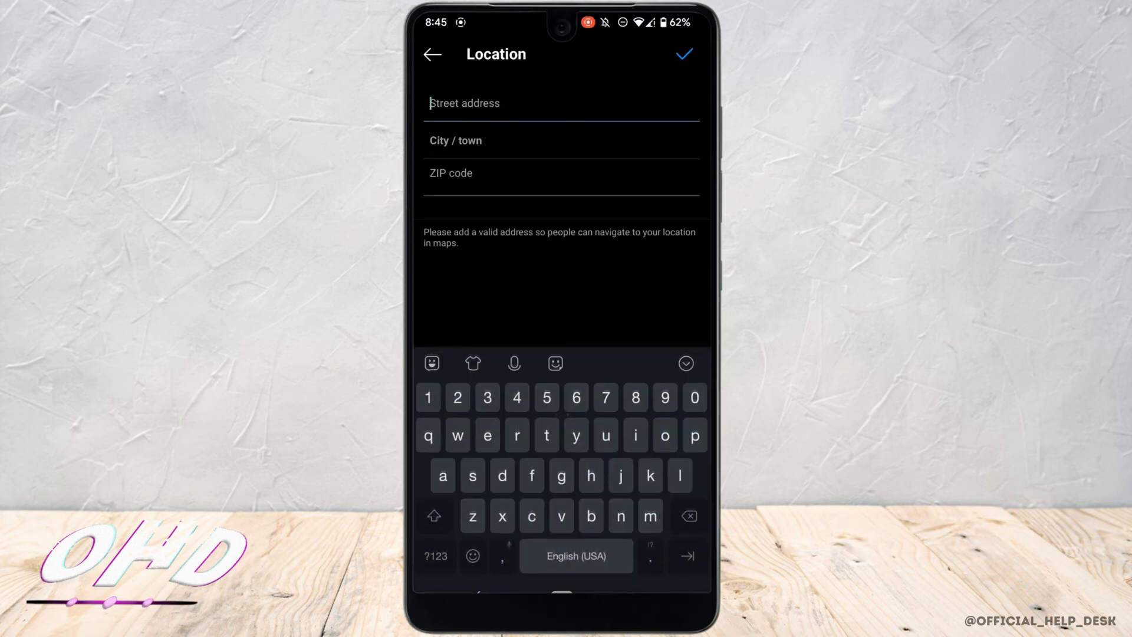
Search 'califor', pick California, Maryland as the city and save the location
{"action": "left_click", "coordinate": [560, 140]}
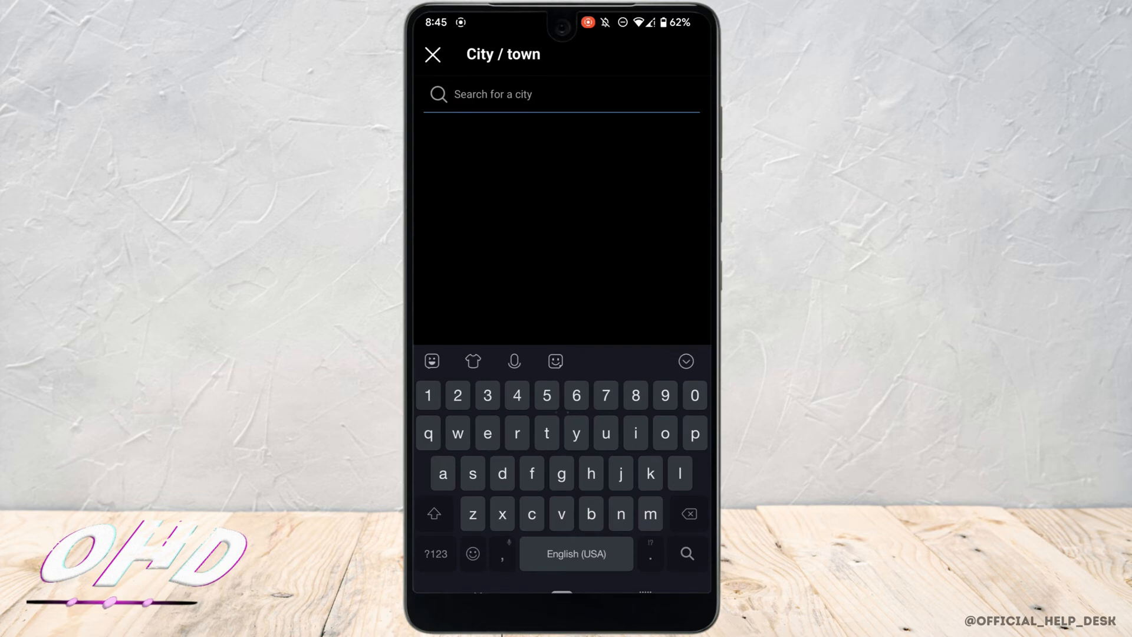
{"action": "type", "text": "california, Maryland"}
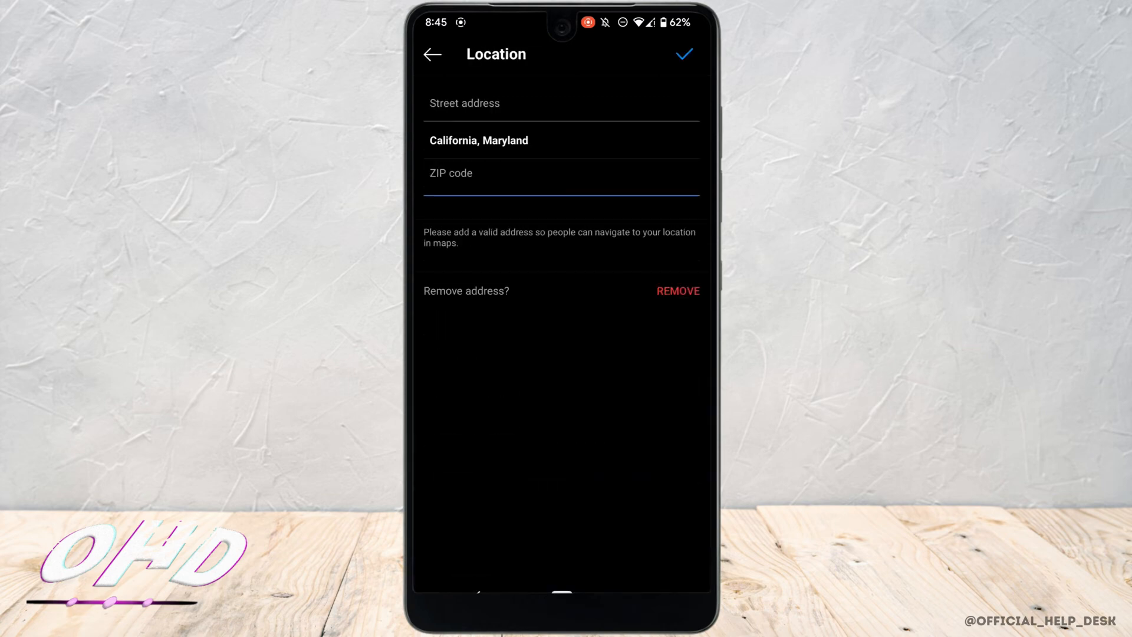
{"action": "left_click", "coordinate": [432, 54]}
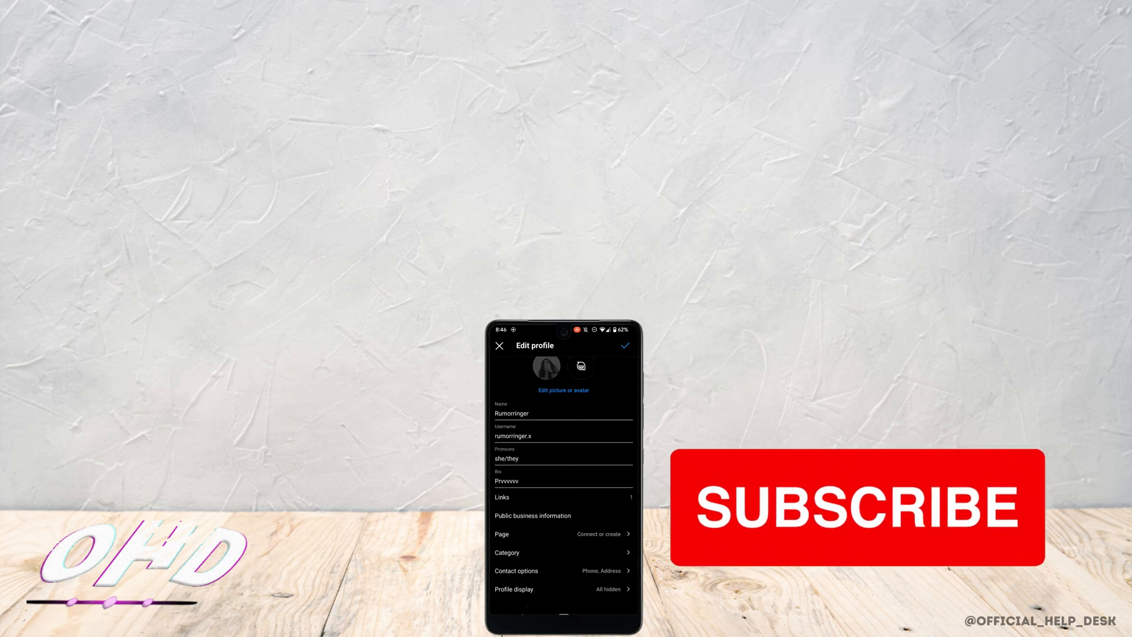
Save the edited profile so the new business address takes effect
{"action": "left_click", "coordinate": [624, 346]}
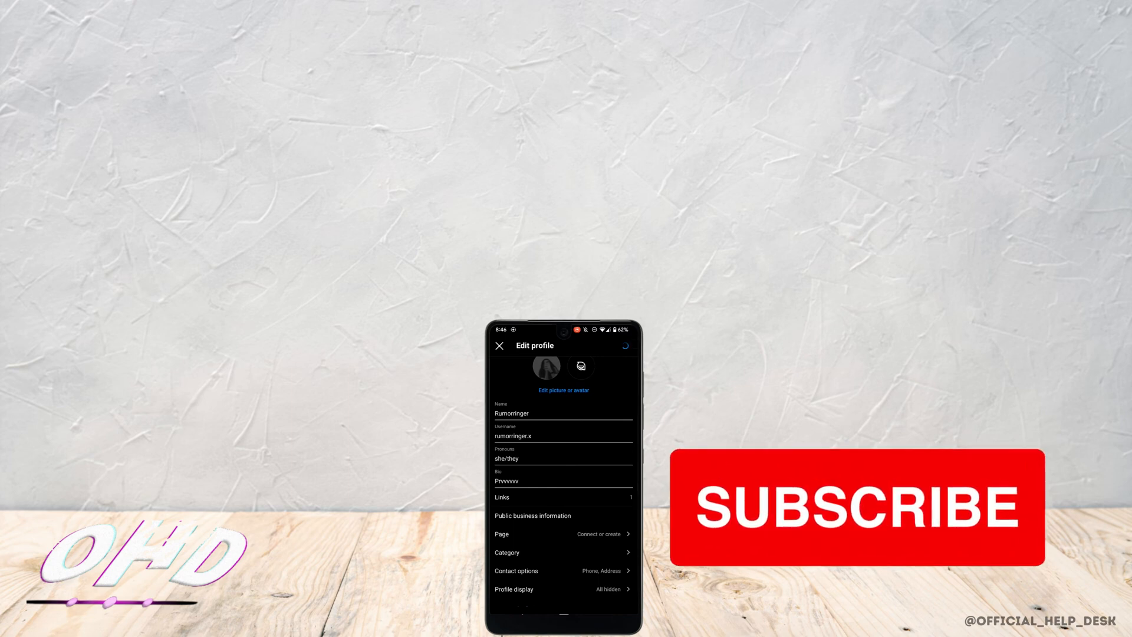